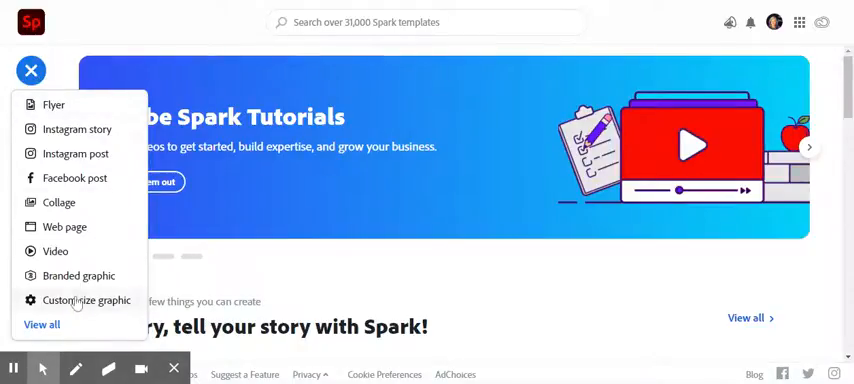
Step: Create a new custom-size graphic at the Standard Slide preset
click(32, 70)
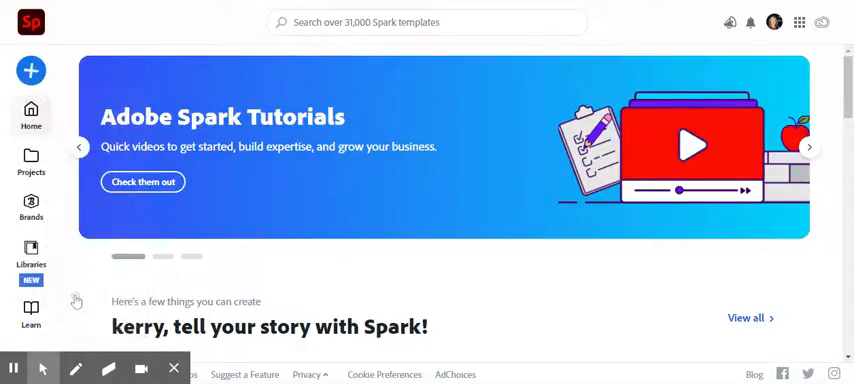
click(32, 70)
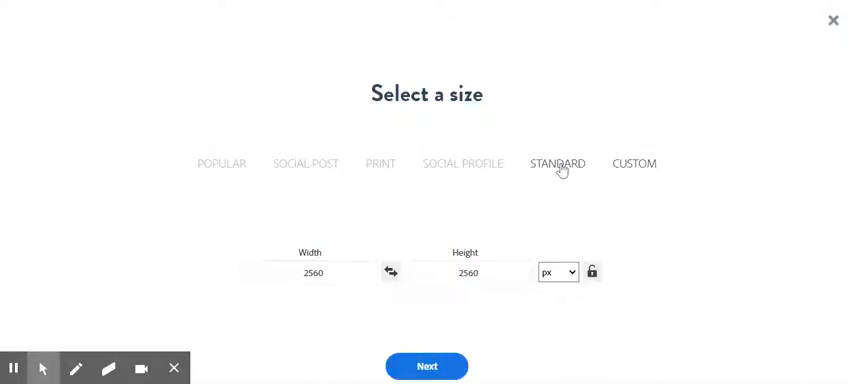
click(556, 164)
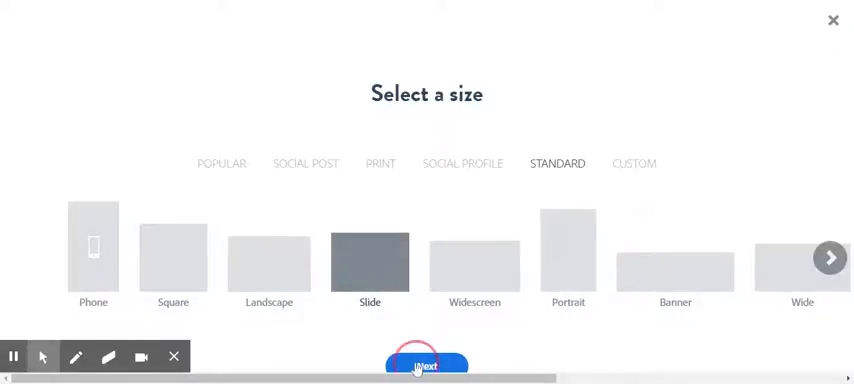
click(426, 364)
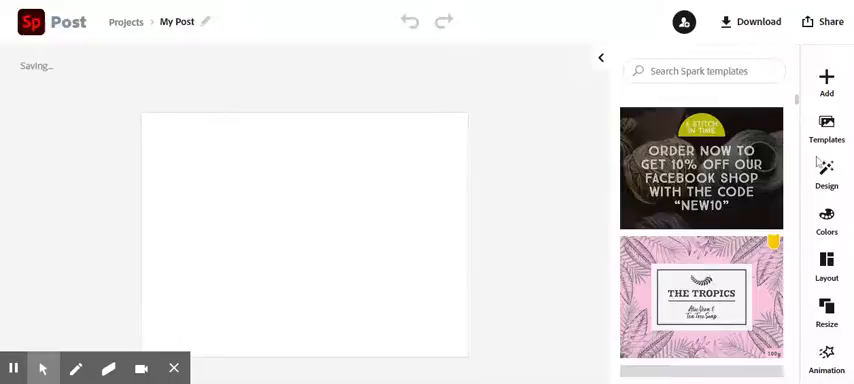
Step: Add the Grand Opening text template to the blank slide
click(826, 80)
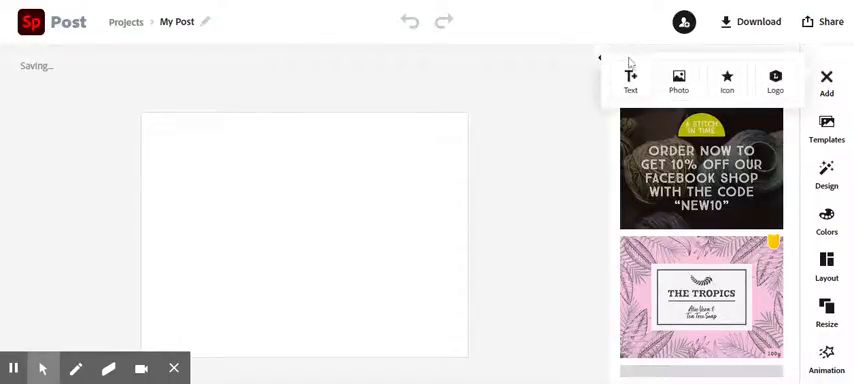
click(630, 80)
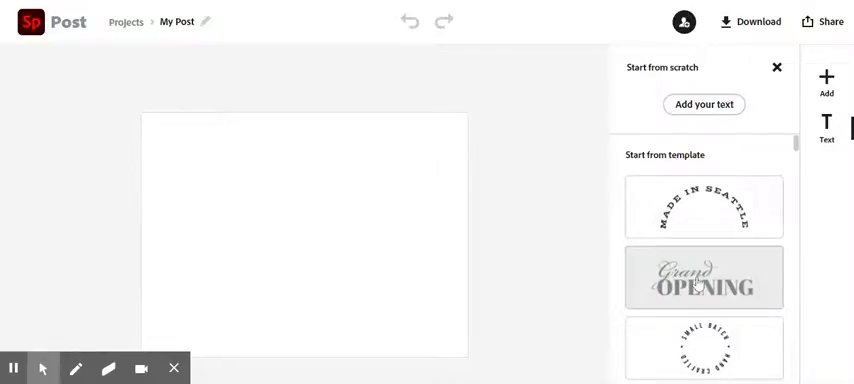
click(704, 278)
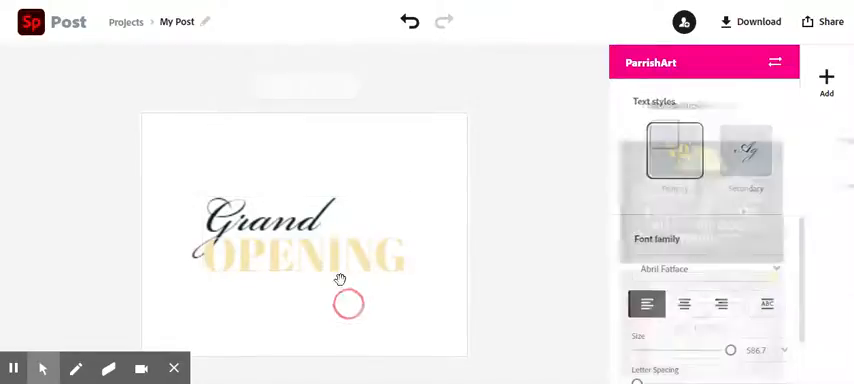
Step: Replace the template wording with 'Goals Video:Organization' and confirm it
double_click(290, 256)
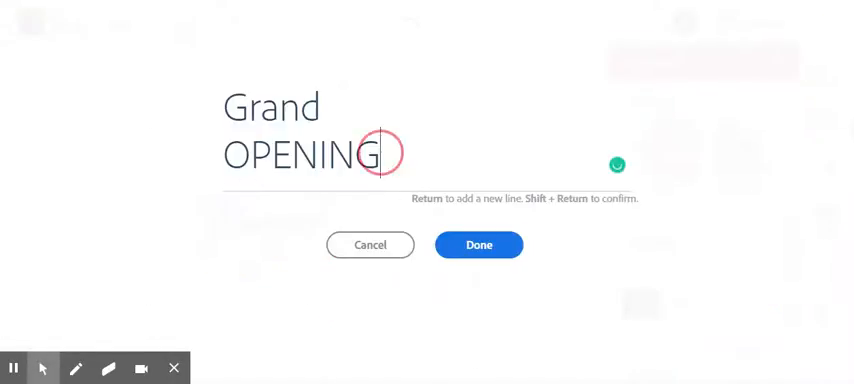
text(hO)
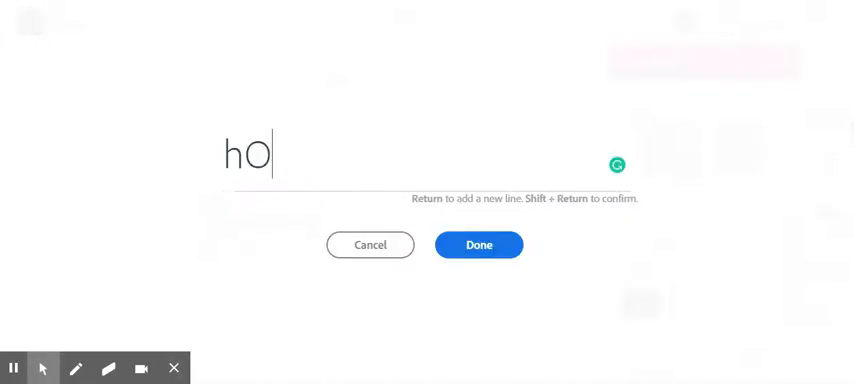
text(Gola)
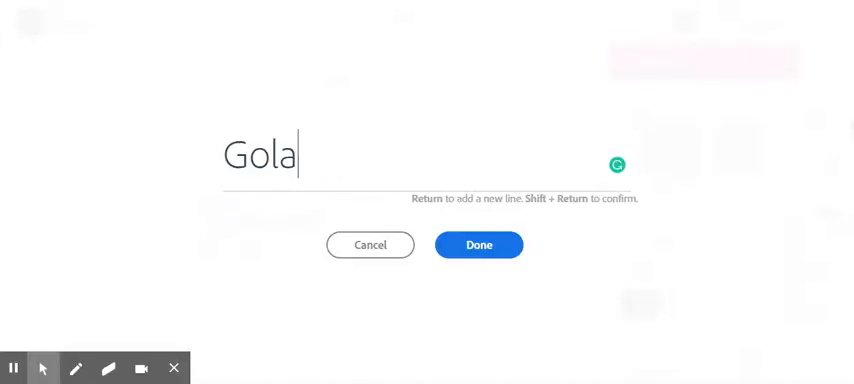
text(ls Video)
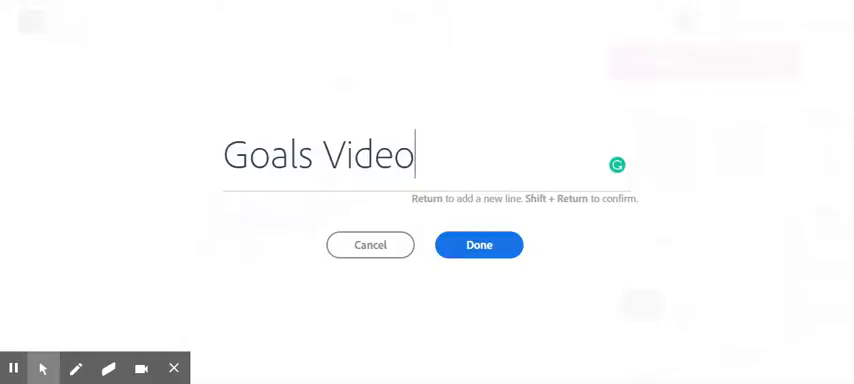
text(; Tie)
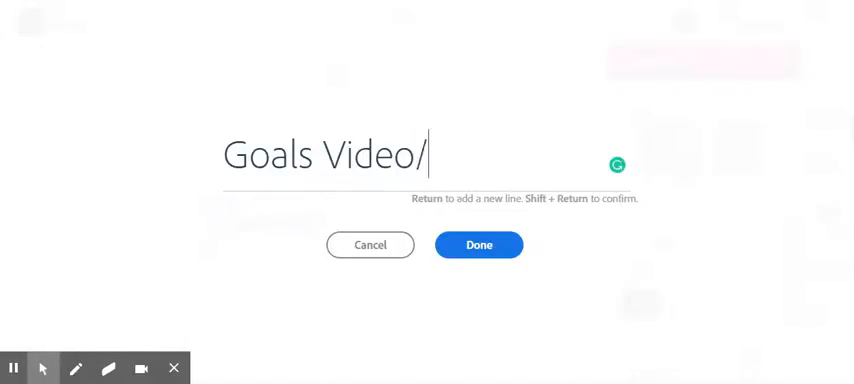
key(backspace)
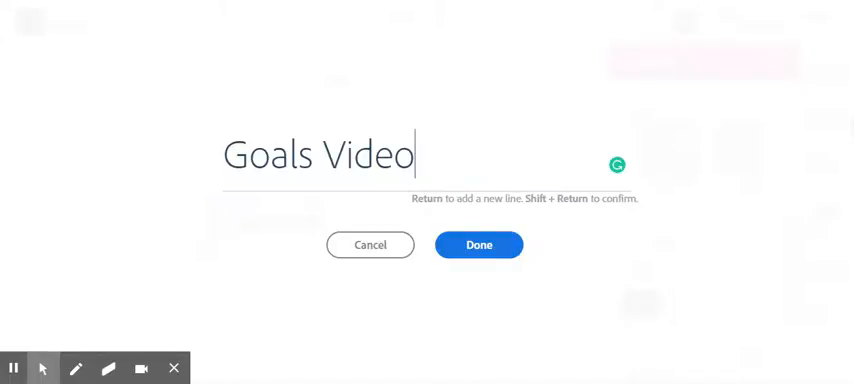
text(:Organi)
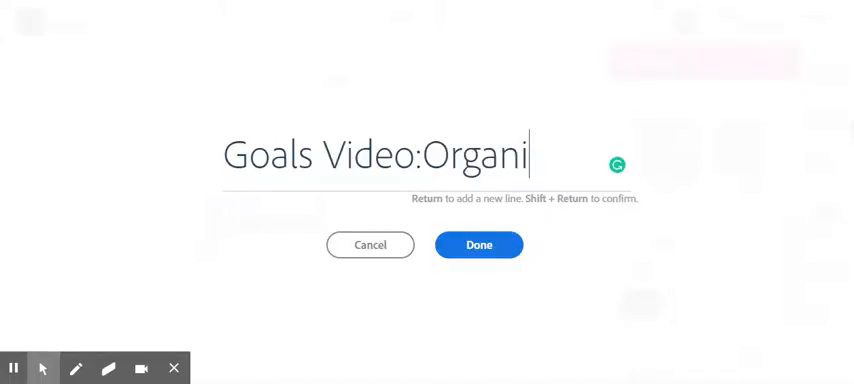
text(zation)
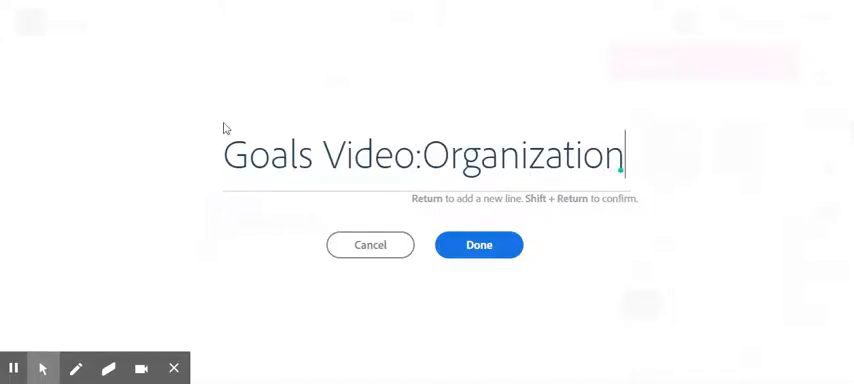
mouse_move(478, 244)
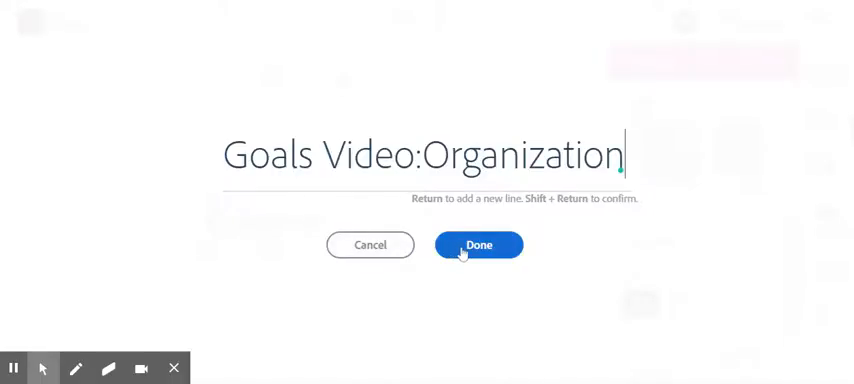
click(476, 244)
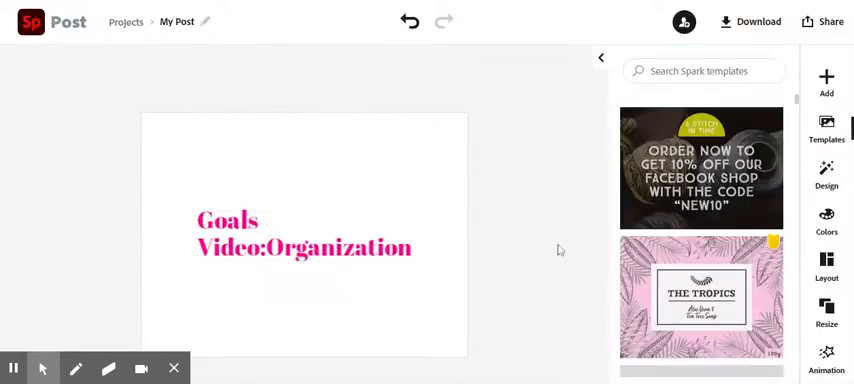
Step: Apply a cream Banner layout to frame the title, trying a second banner option
click(826, 266)
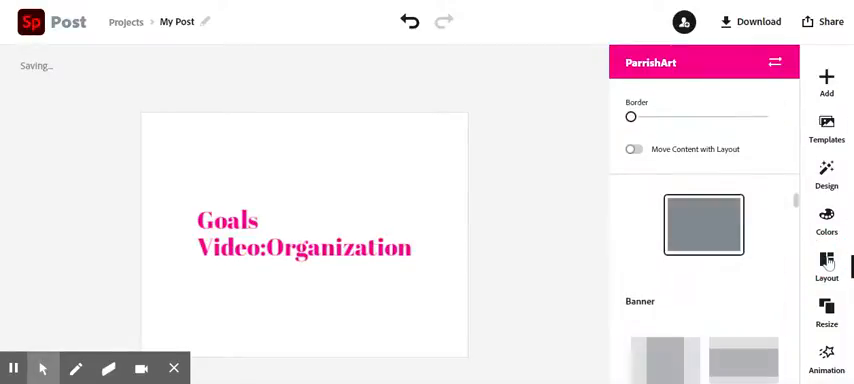
click(664, 356)
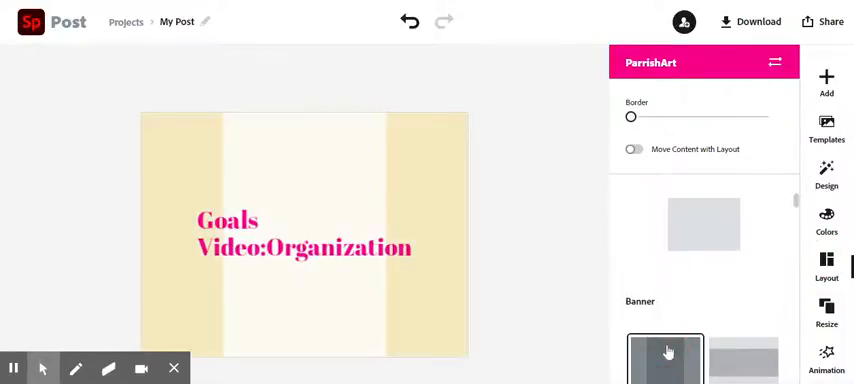
click(744, 356)
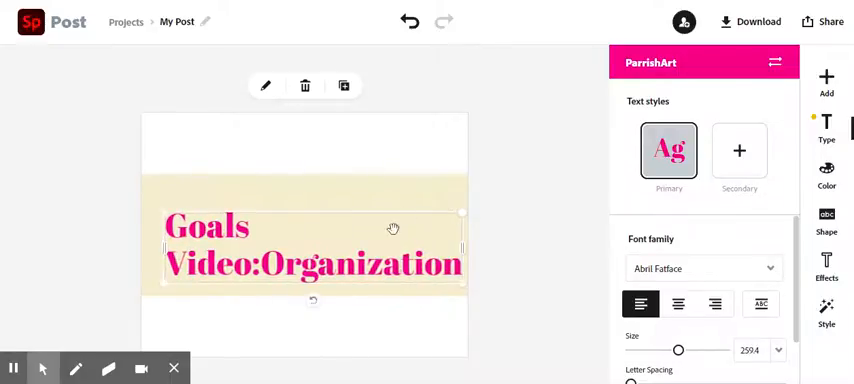
mouse_move(344, 88)
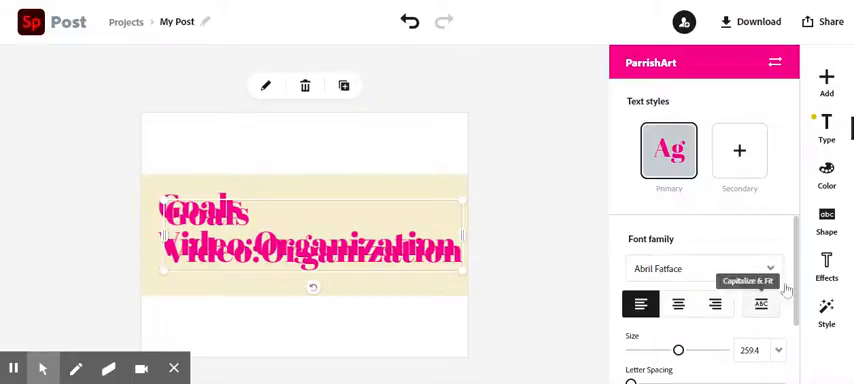
scroll(down, 3)
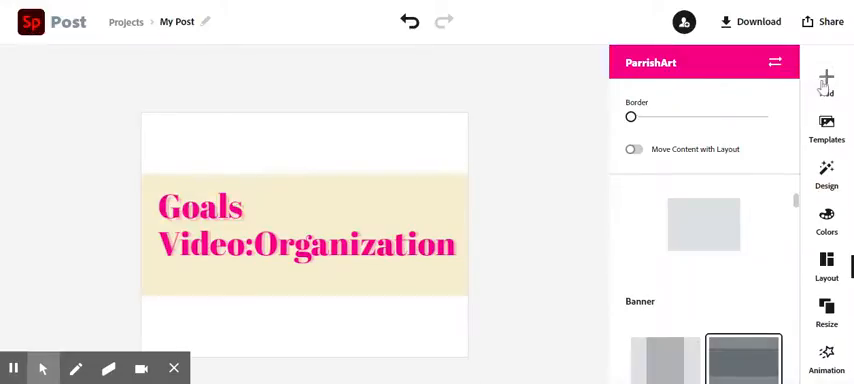
Step: Browse icons to add, then show the PNG/JPG/PDF download choices
click(826, 82)
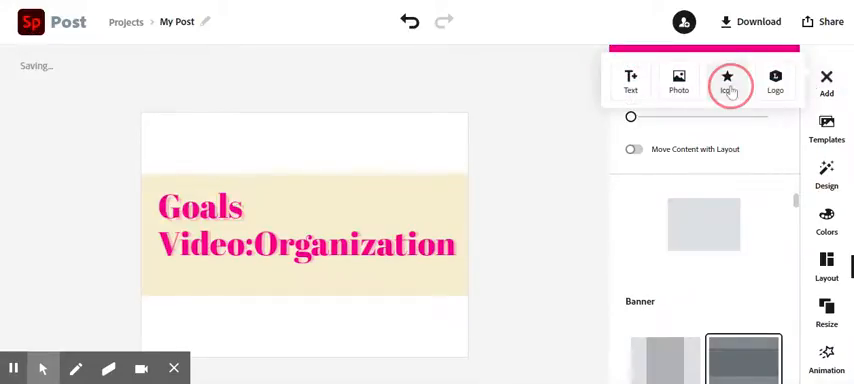
click(728, 80)
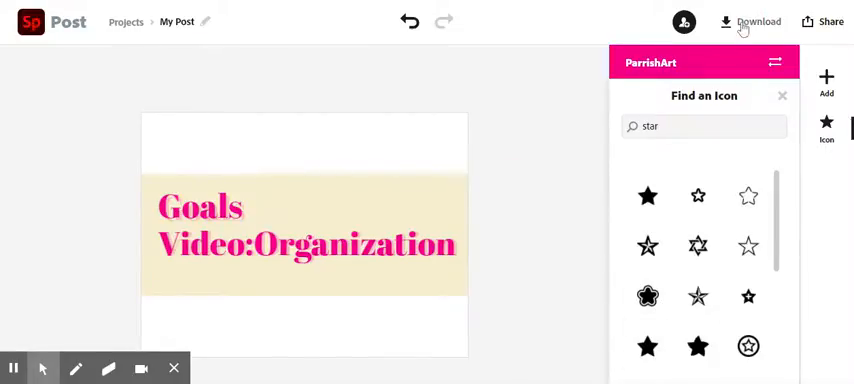
click(756, 20)
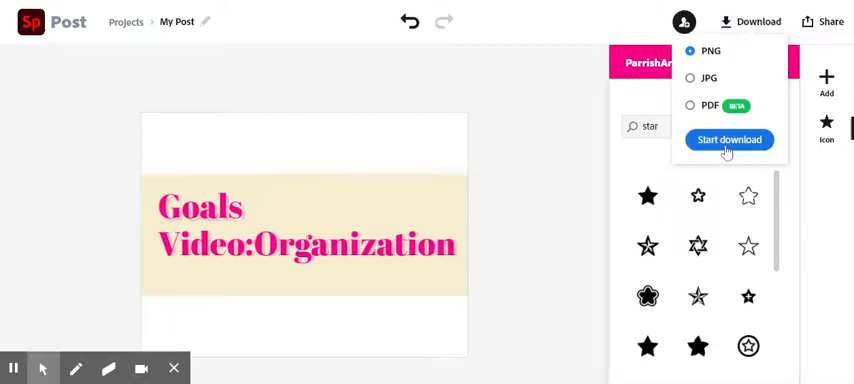